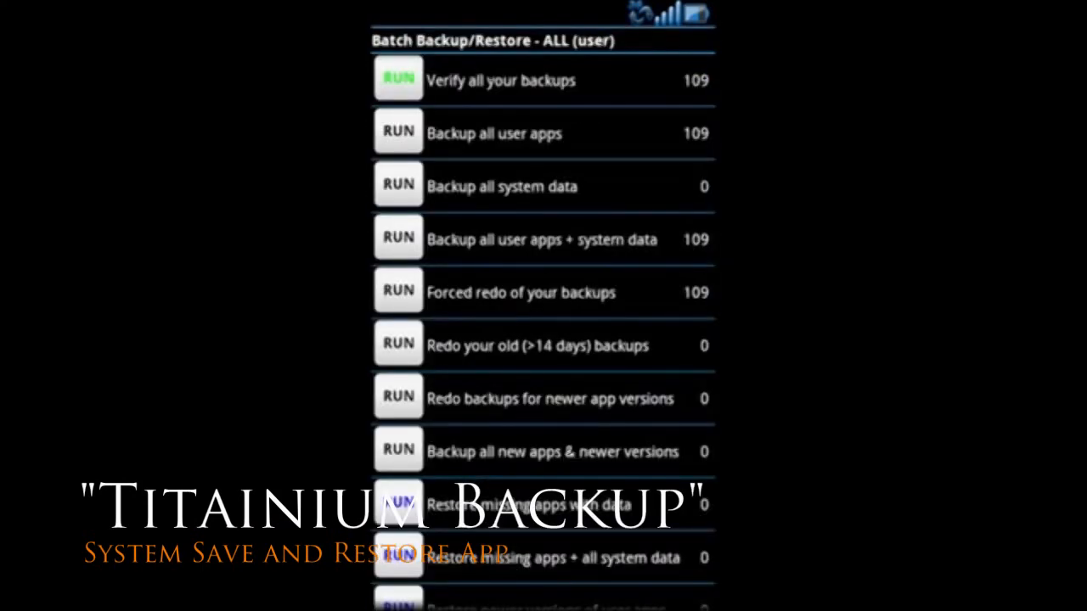
# Step: Browse the batch actions, view scheduled backups, then show apps backed up on 1/22/11
pyautogui.scroll(-3)
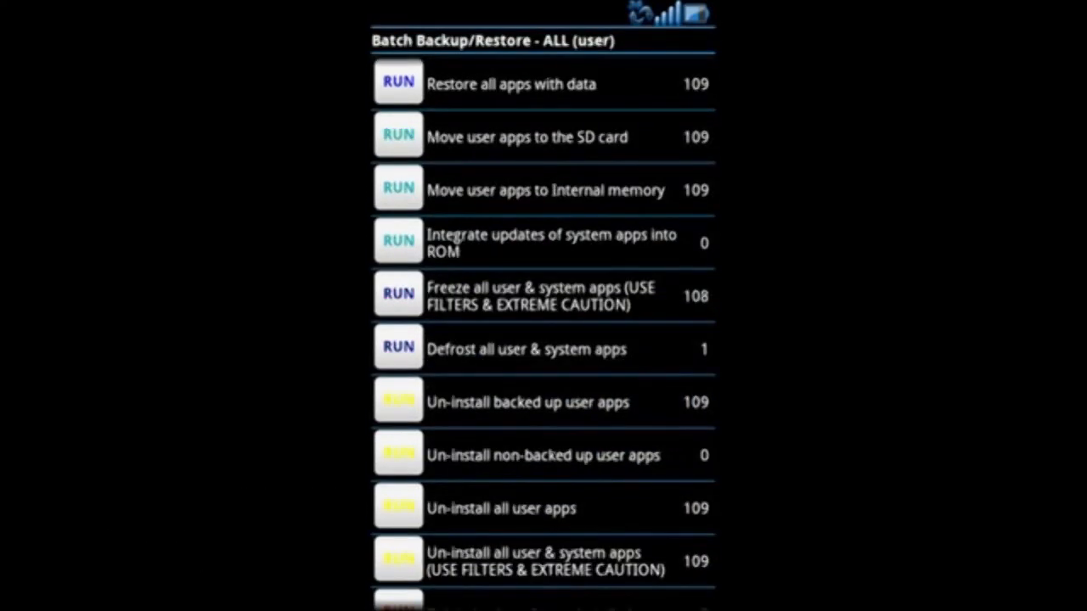
pyautogui.scroll(-3)
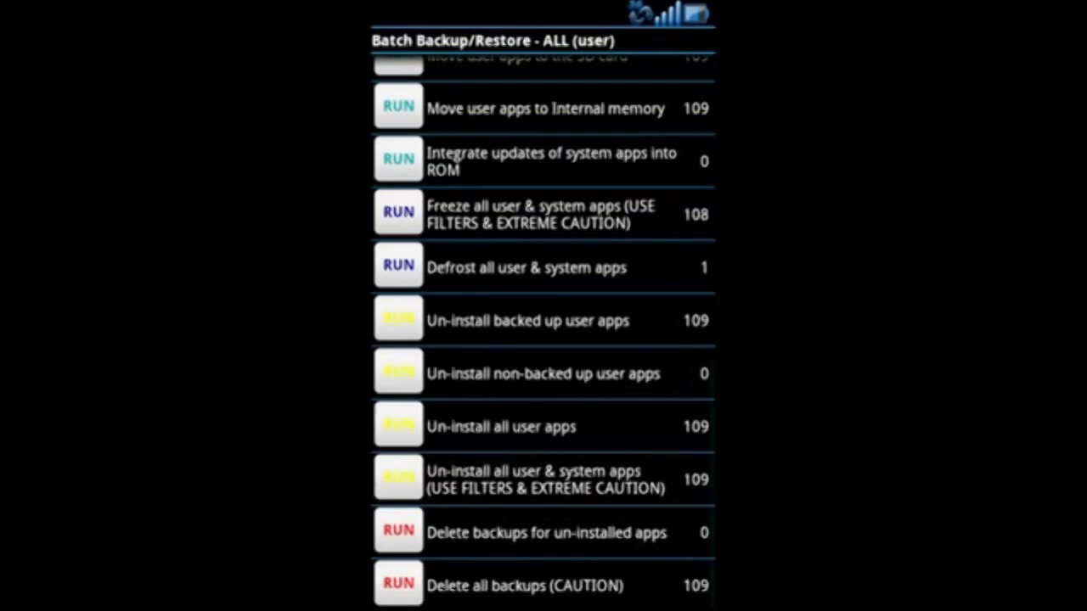
pyautogui.click(657, 77)
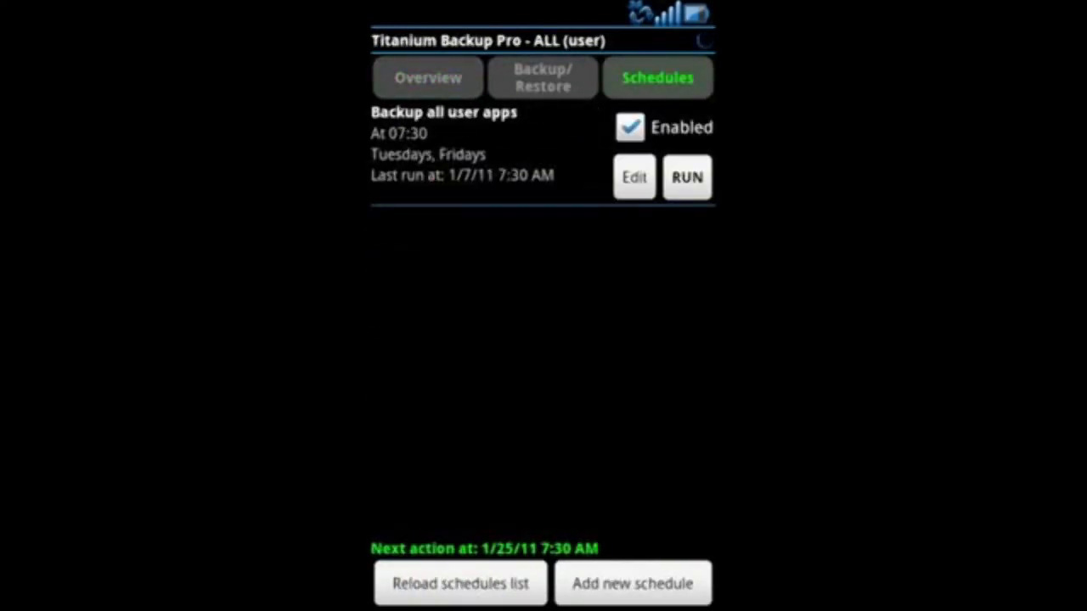
pyautogui.click(542, 78)
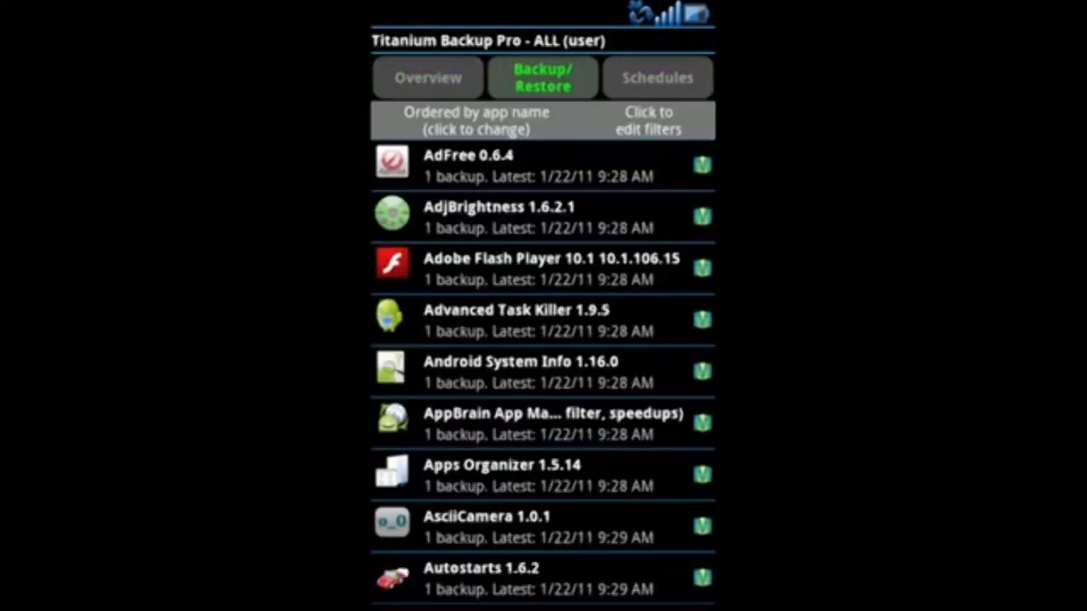